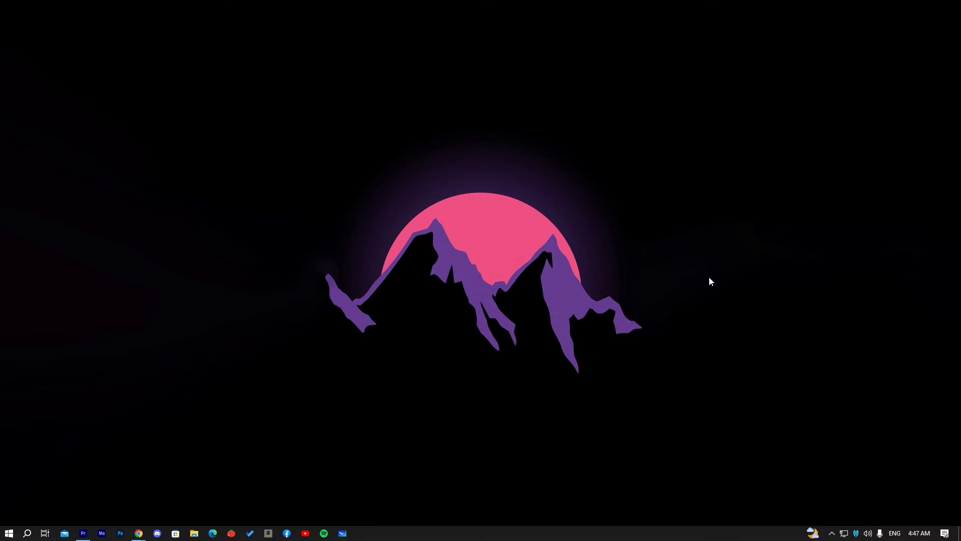
{"action": "mouse_move", "coordinate": [697, 270]}
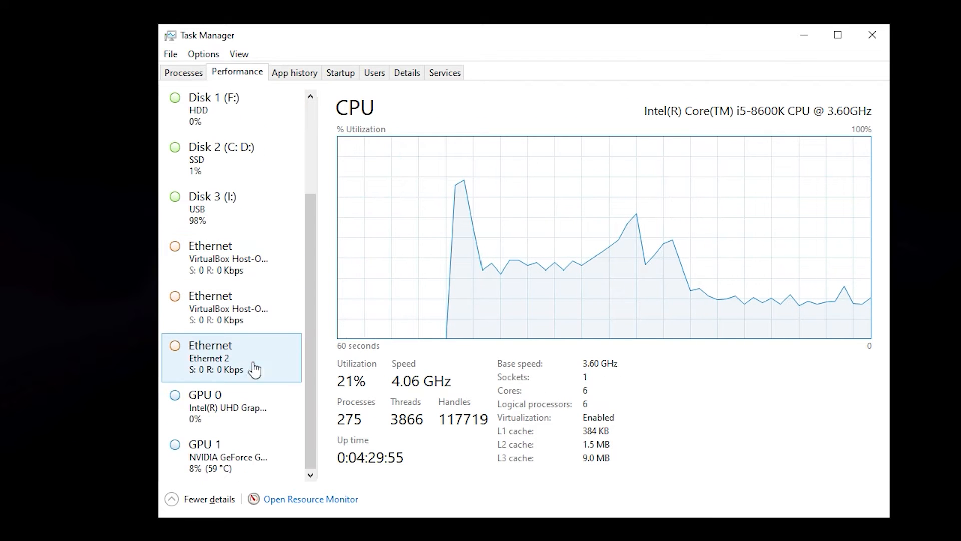
Select GPU 1 (the NVIDIA card) in Task Manager's Performance list
{"action": "left_click", "coordinate": [204, 444]}
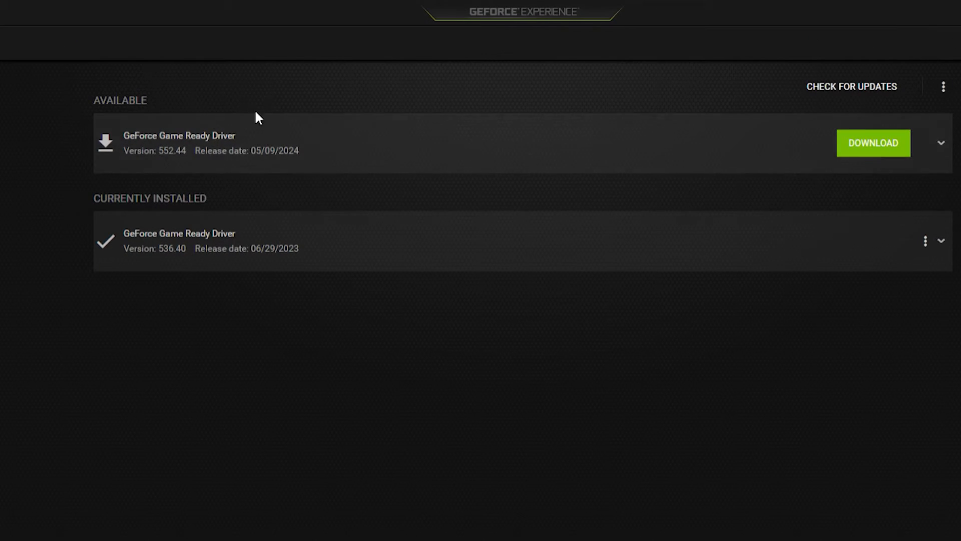
{"action": "mouse_move", "coordinate": [91, 199]}
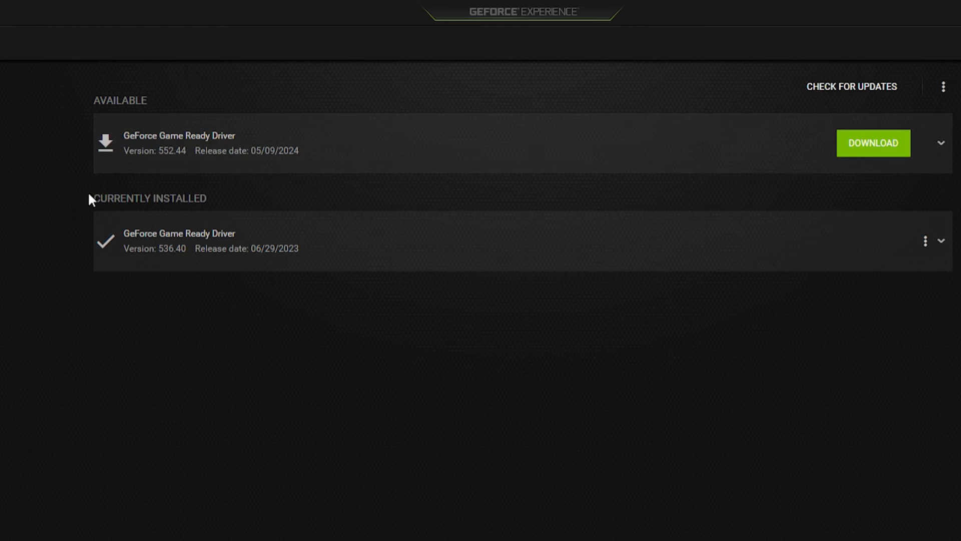
{"action": "left_click", "coordinate": [944, 240]}
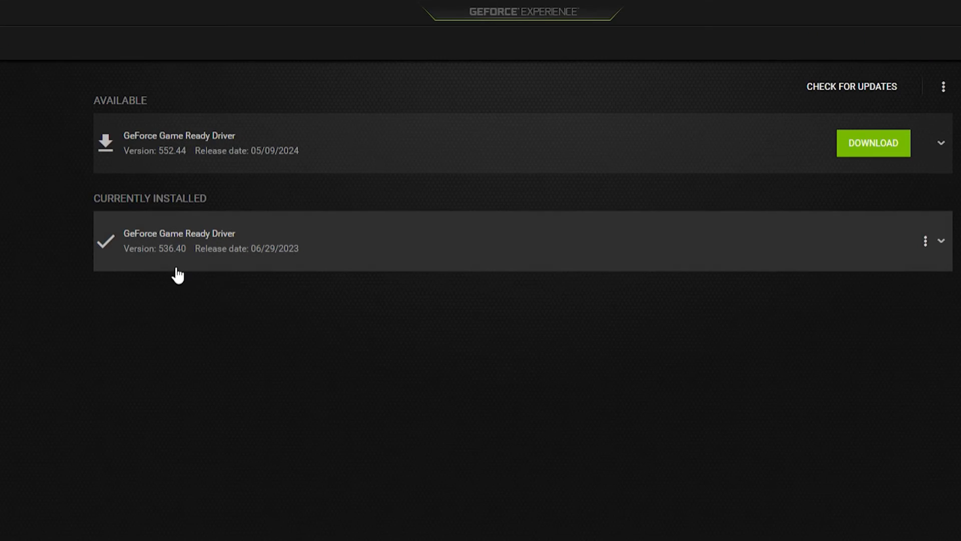
{"action": "left_click", "coordinate": [943, 242]}
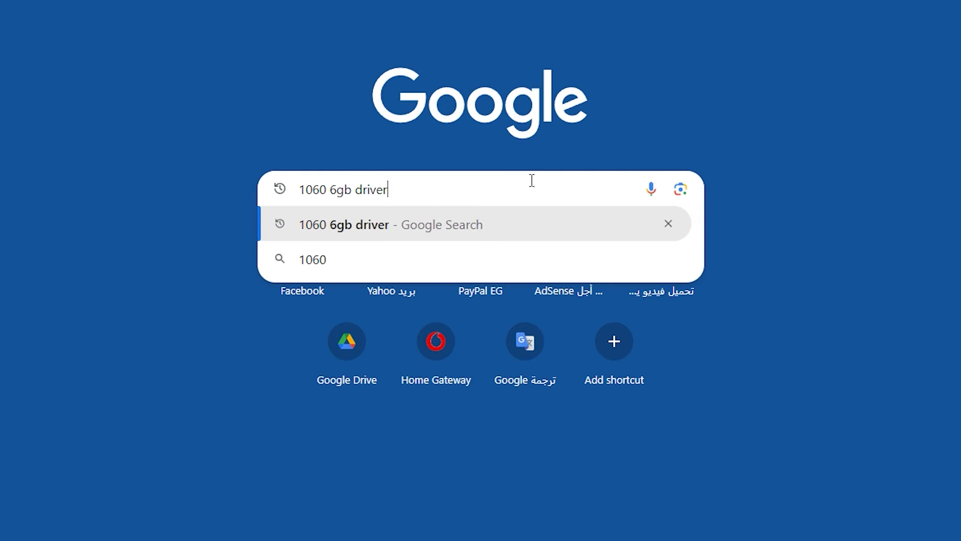
Find driver version 536 on NVIDIA's page and start the 536.40 download
{"action": "type", "text": "536"}
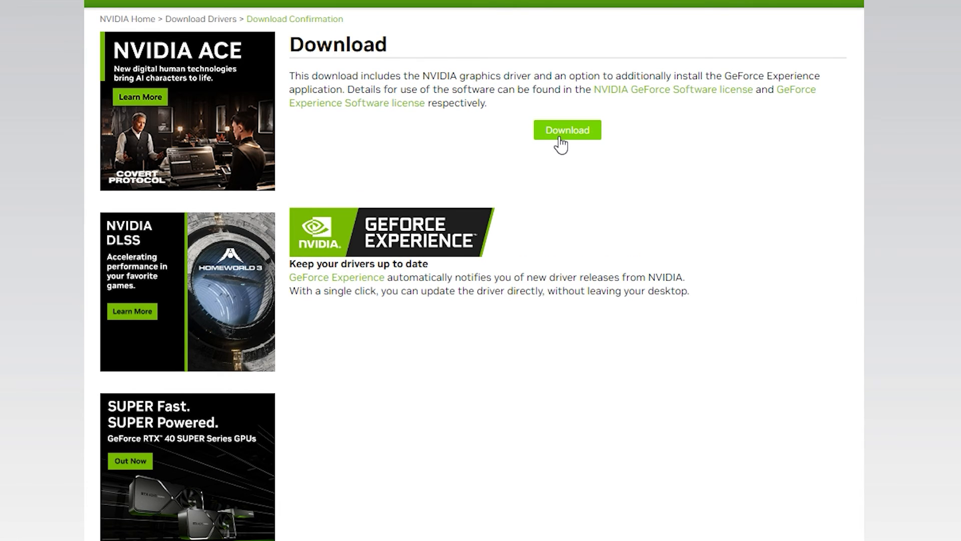
{"action": "left_click", "coordinate": [567, 130]}
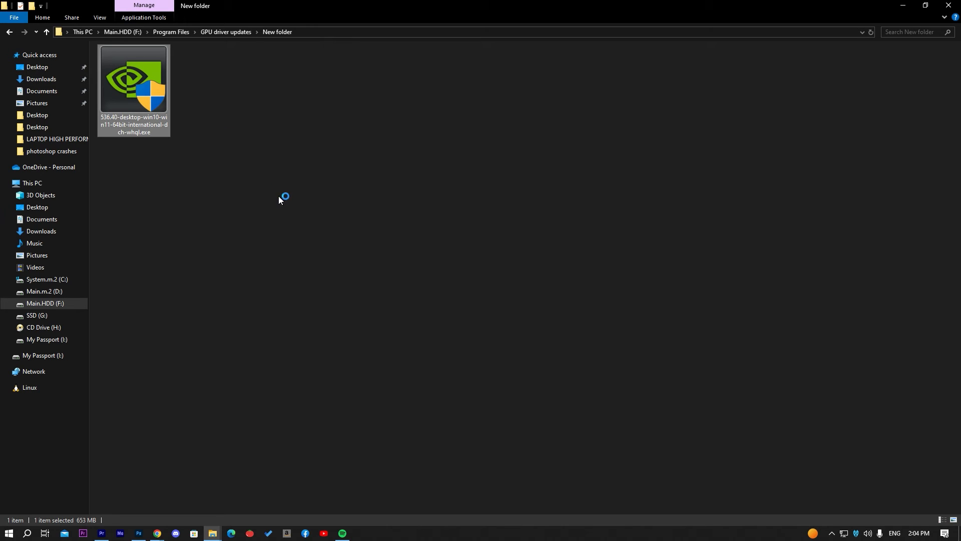
{"action": "mouse_move", "coordinate": [344, 235]}
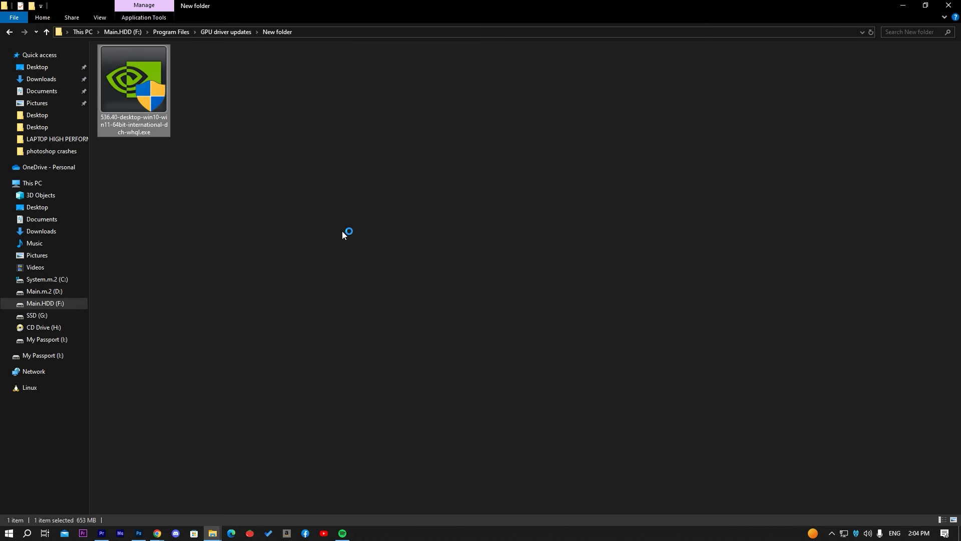
Launch the downloaded 536.40 installer .exe so its extraction path dialog appears
{"action": "double_click", "coordinate": [133, 78]}
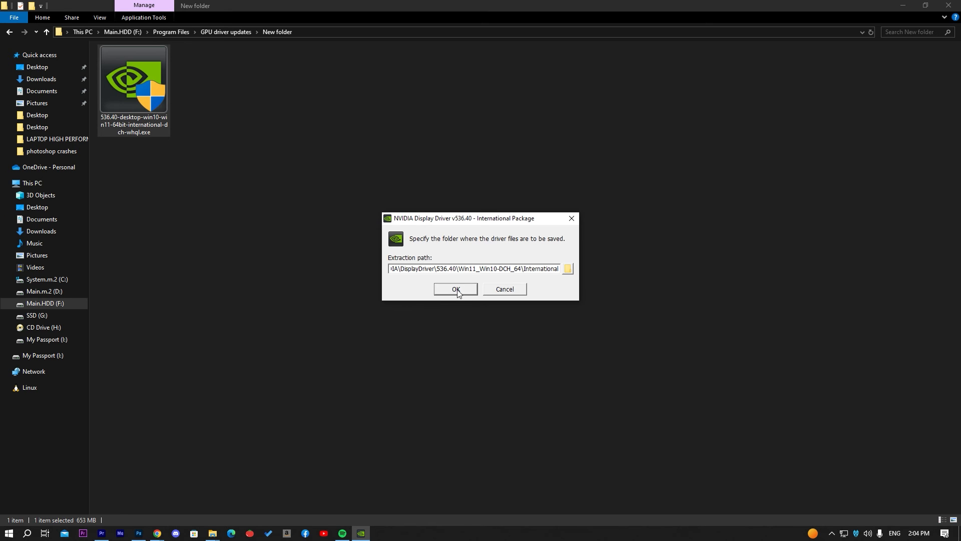